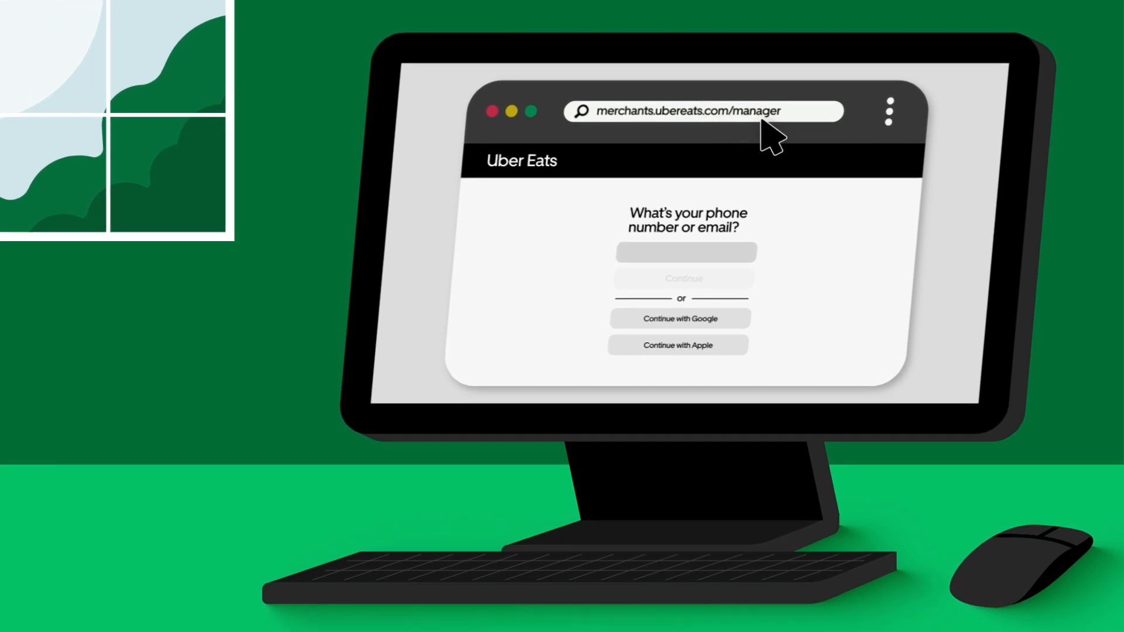
left_click(685, 252)
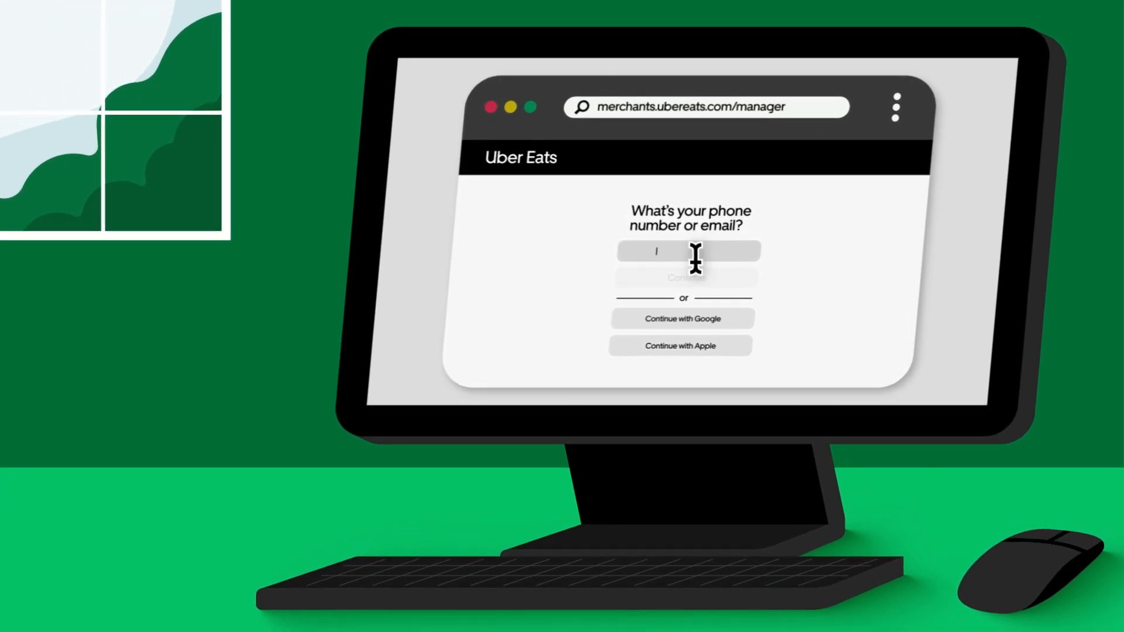
type("xxxxxx@xxxx.co")
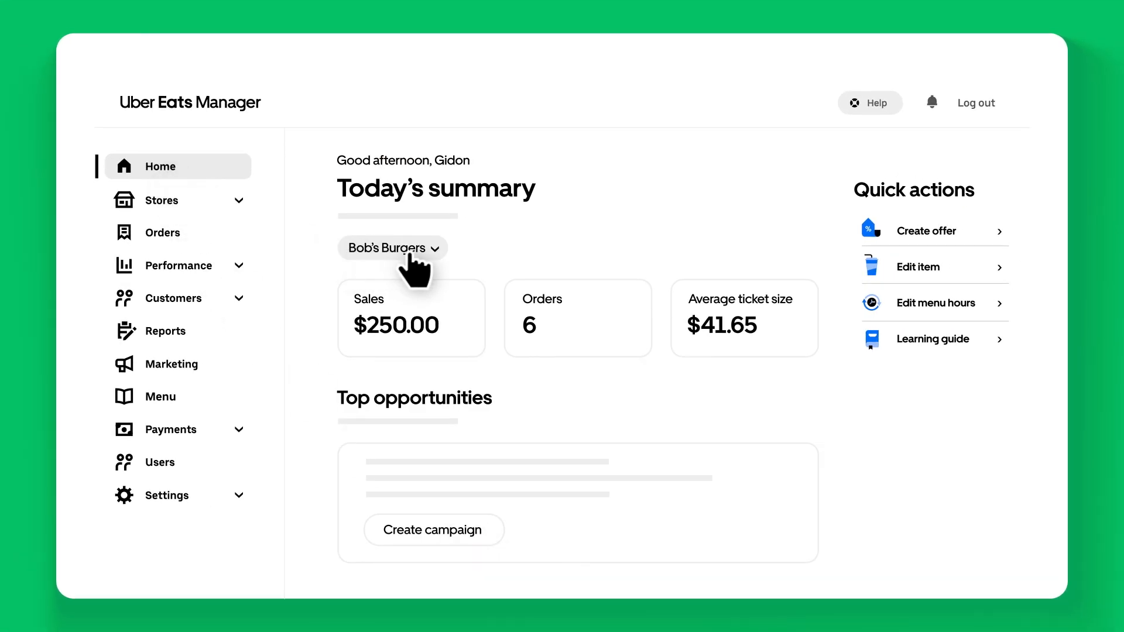
mouse_move(846, 240)
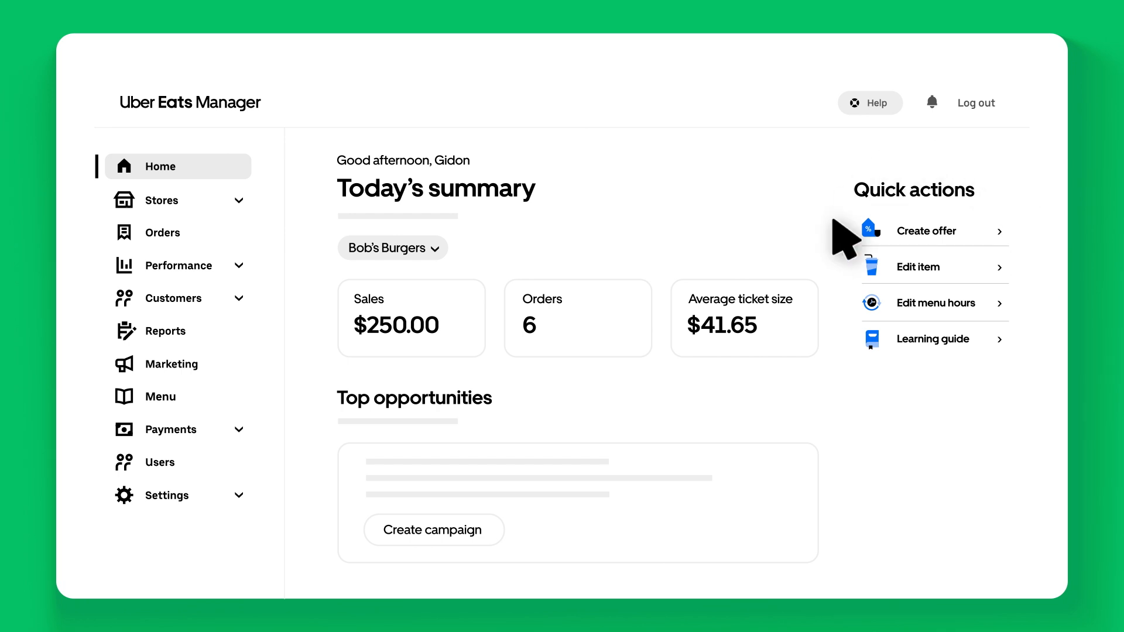
mouse_move(1035, 402)
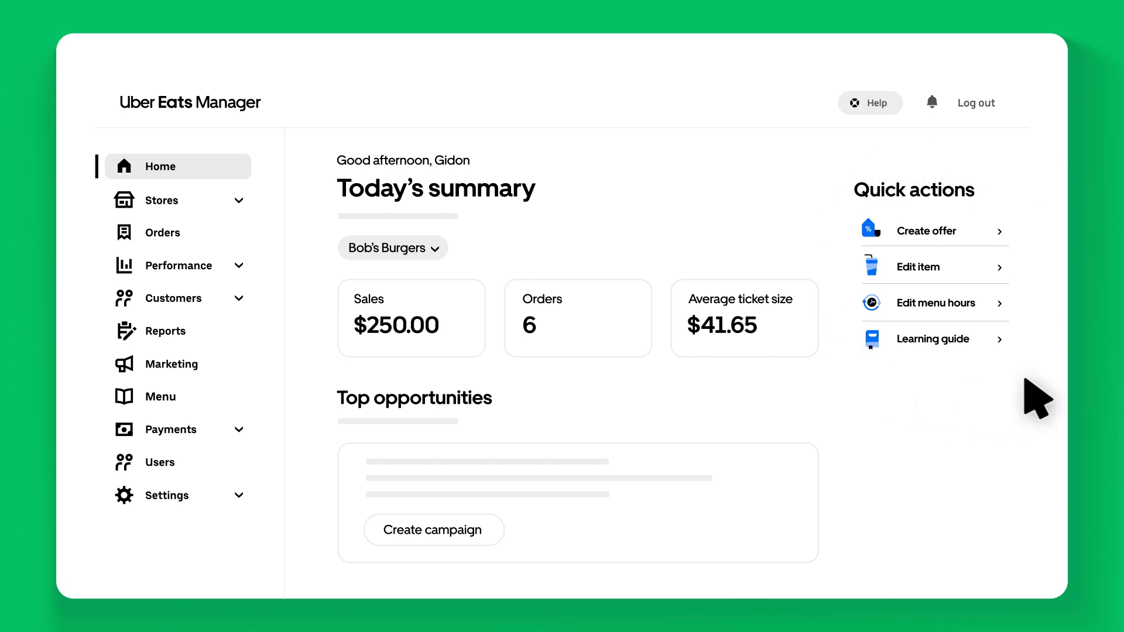
mouse_move(178, 268)
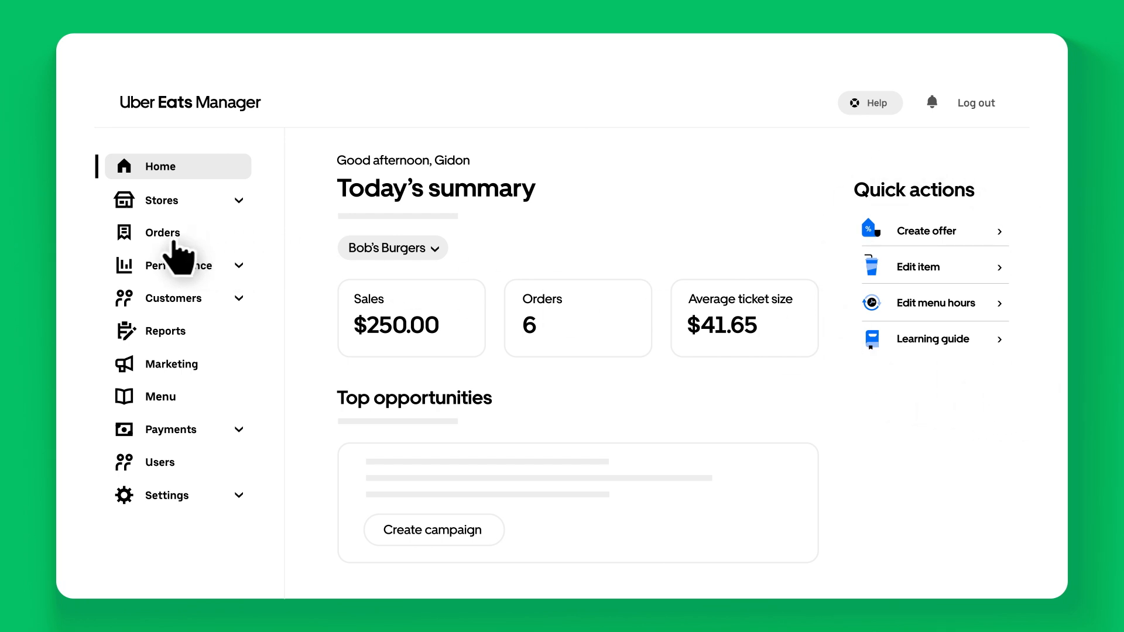
View the store's order history and the Performance sales overview chart
left_click(163, 233)
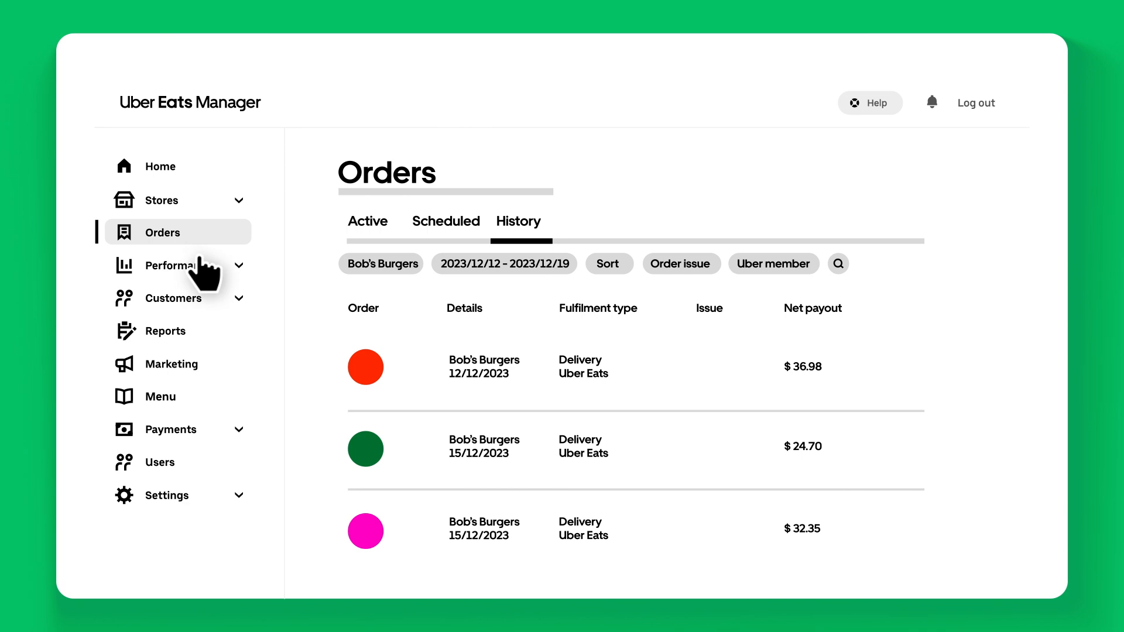
left_click(178, 265)
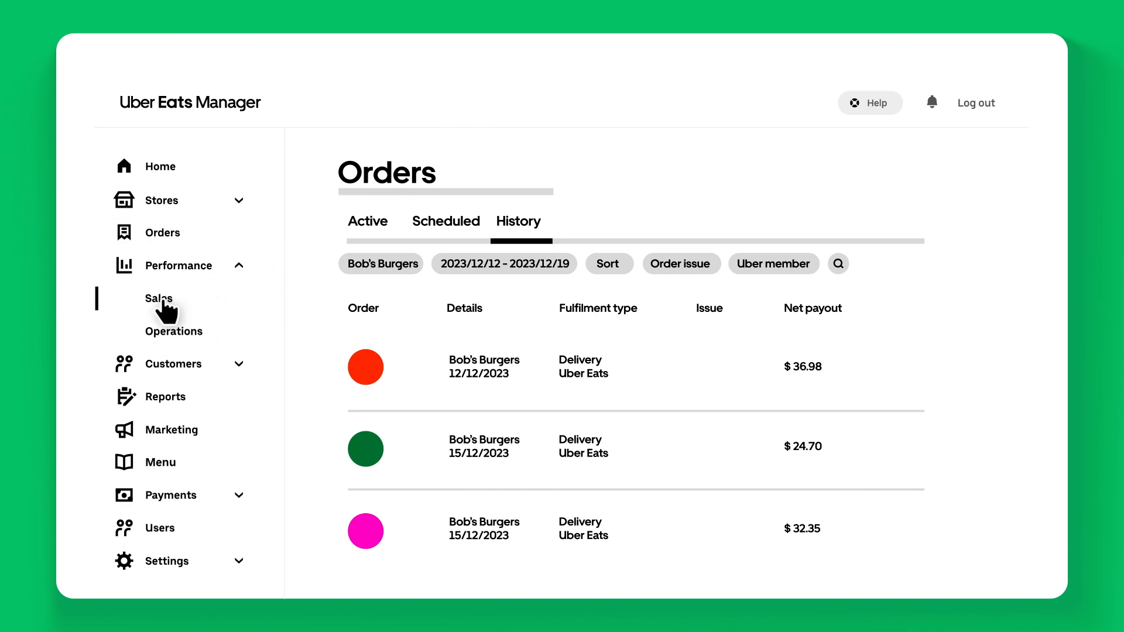
left_click(159, 298)
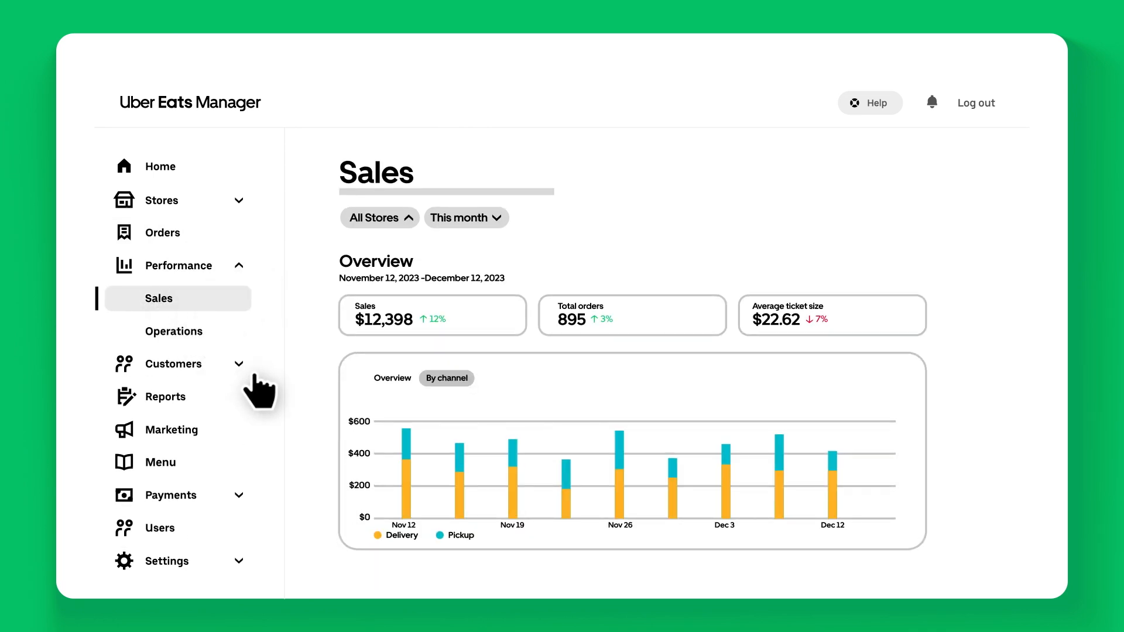
Browse Bob's Burgers customer groups and individual feedback reviews, then go to Reports
left_click(173, 363)
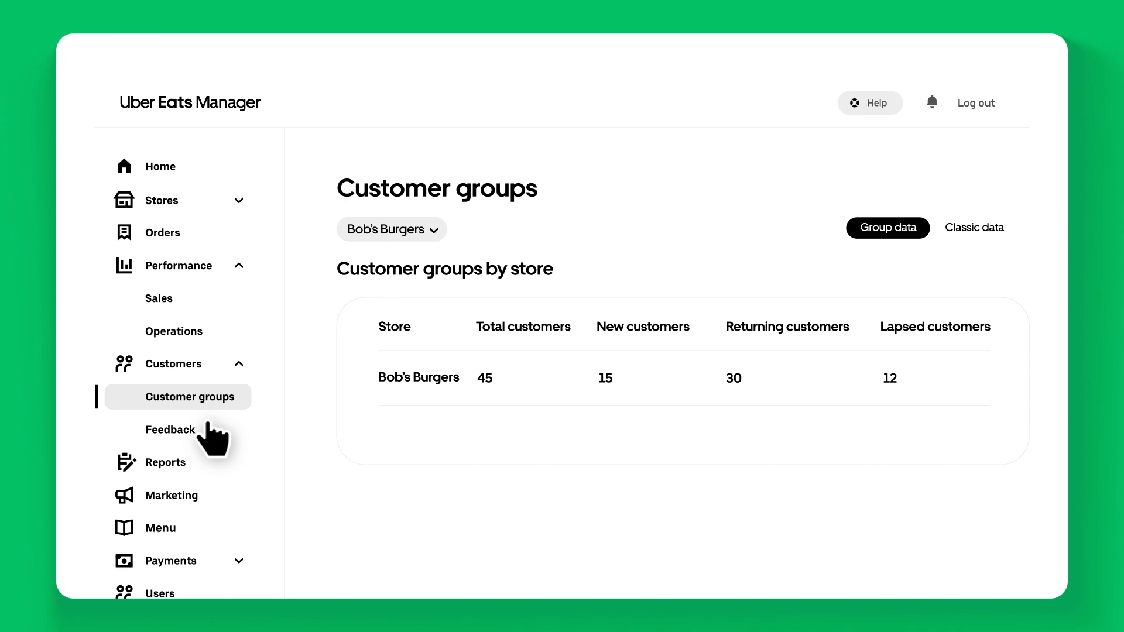
left_click(418, 377)
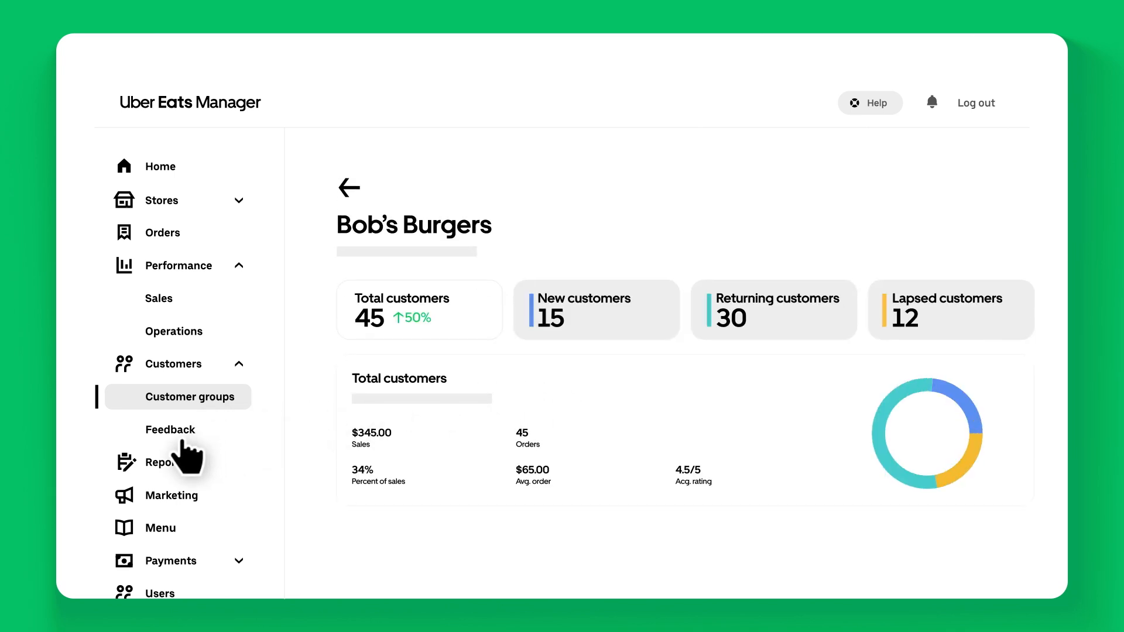
left_click(169, 429)
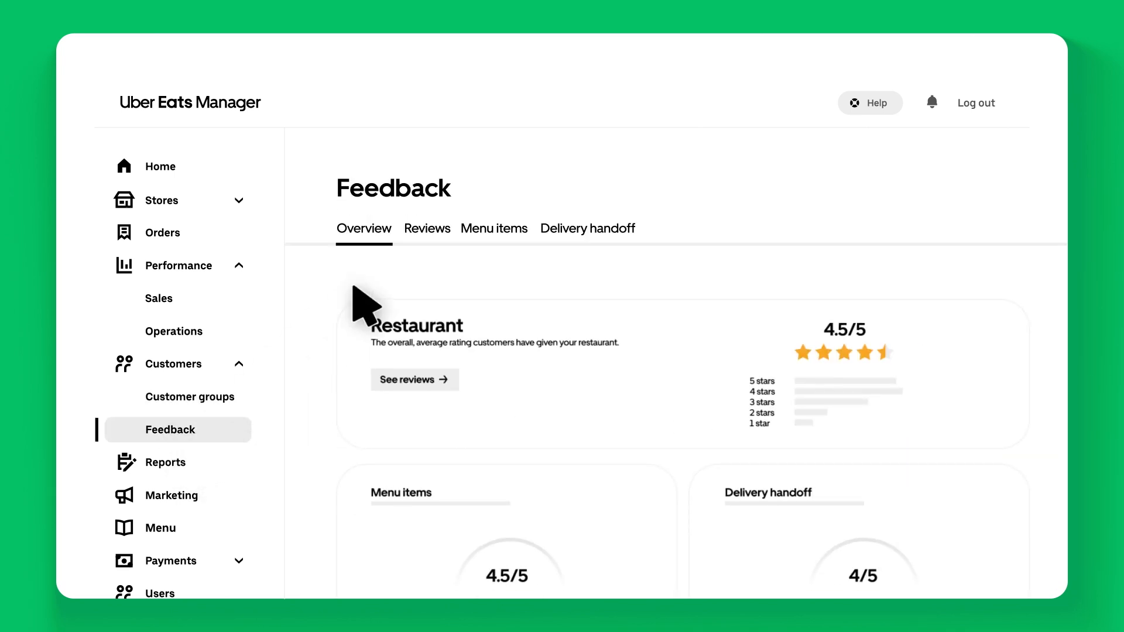
left_click(426, 228)
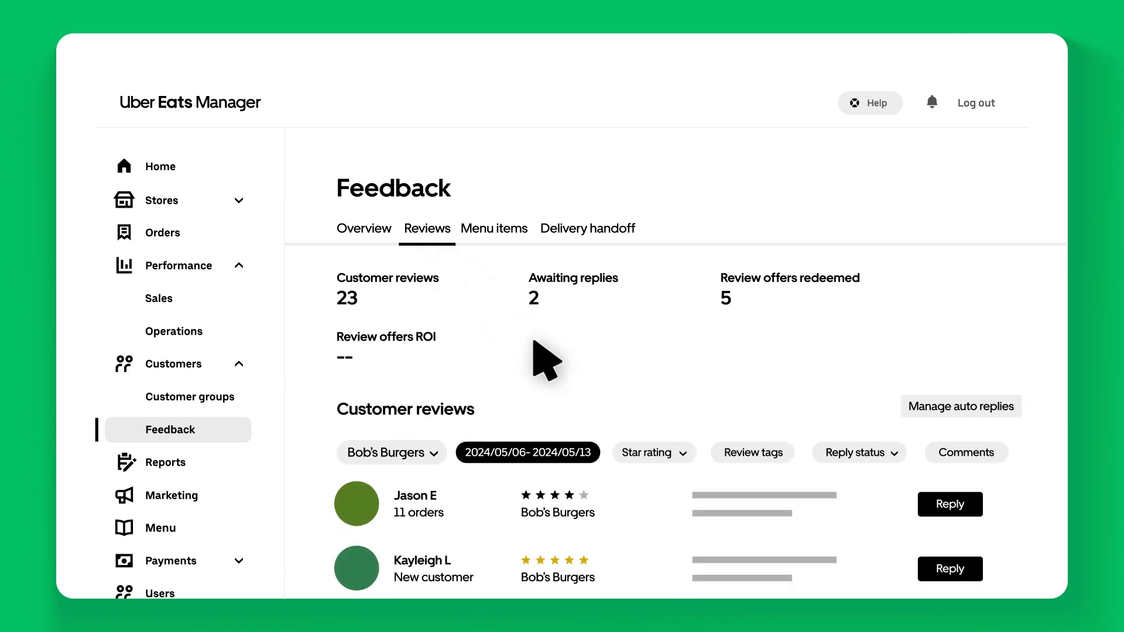
left_click(165, 462)
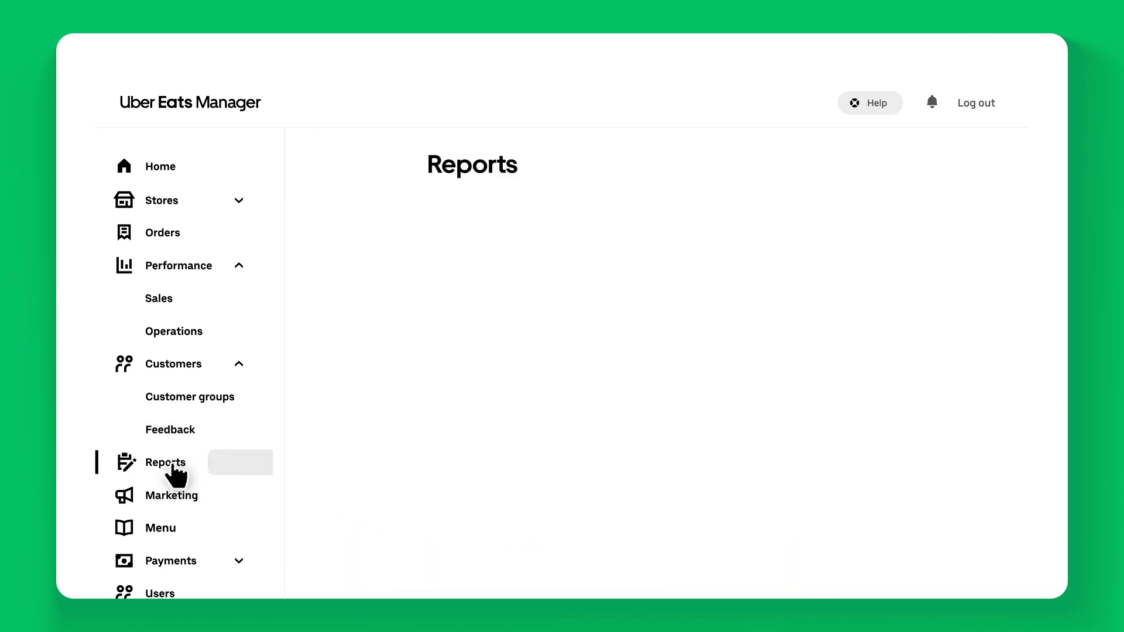
Fill out and submit a new report request on the Reports page
left_click(165, 462)
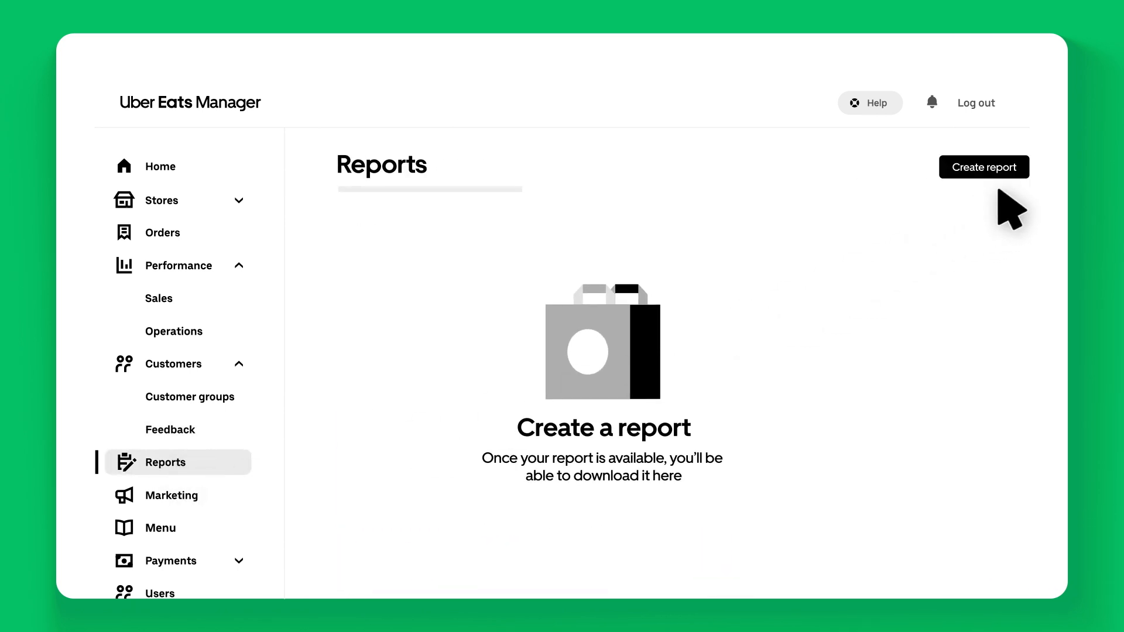
left_click(984, 167)
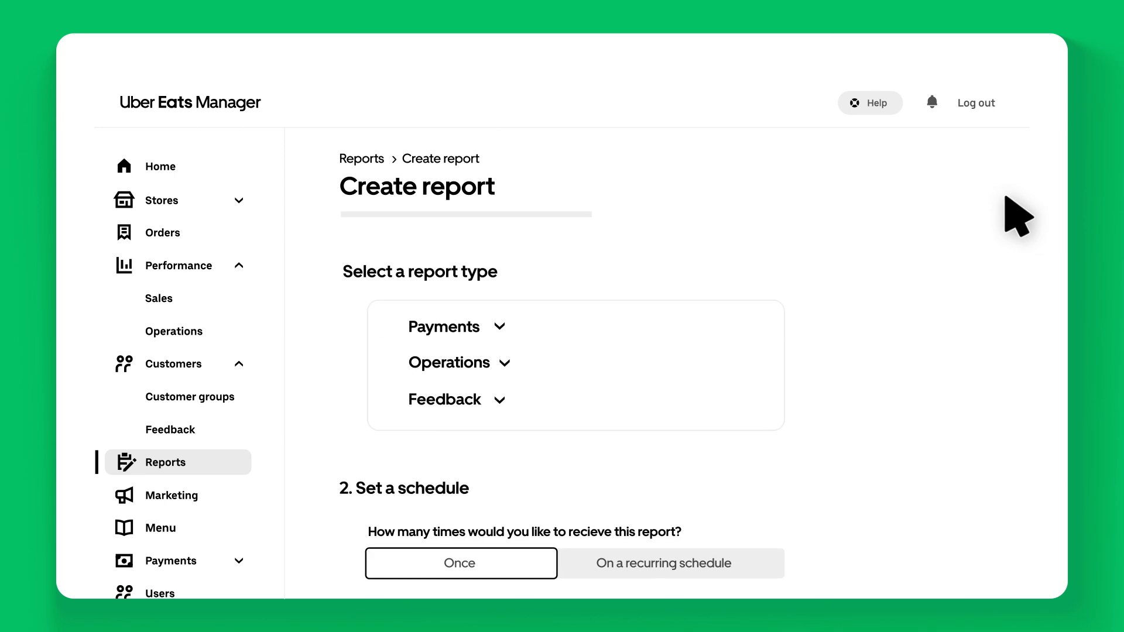
scroll("down", 3)
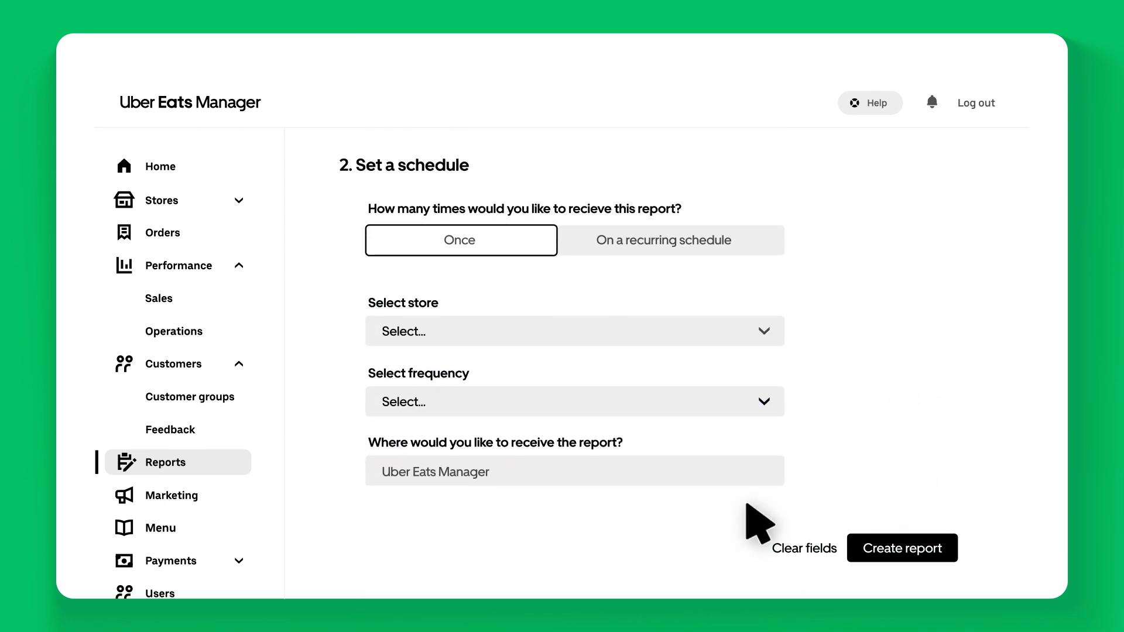
left_click(171, 495)
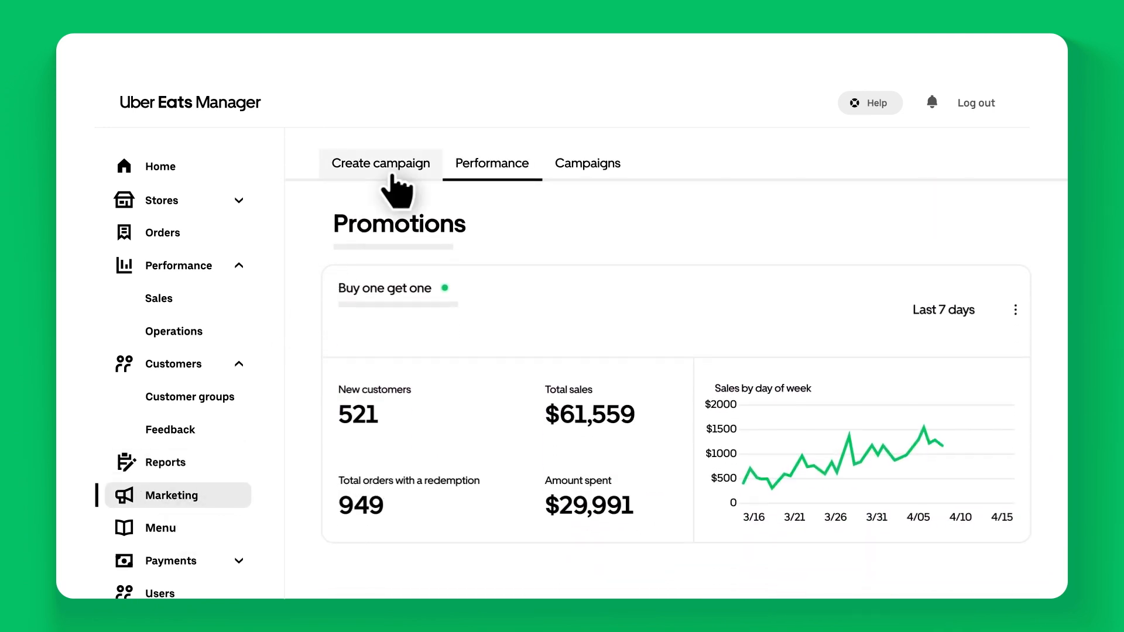
Scroll through the Create campaign offer types, then view Bob's Burgers' menu with prices
left_click(381, 163)
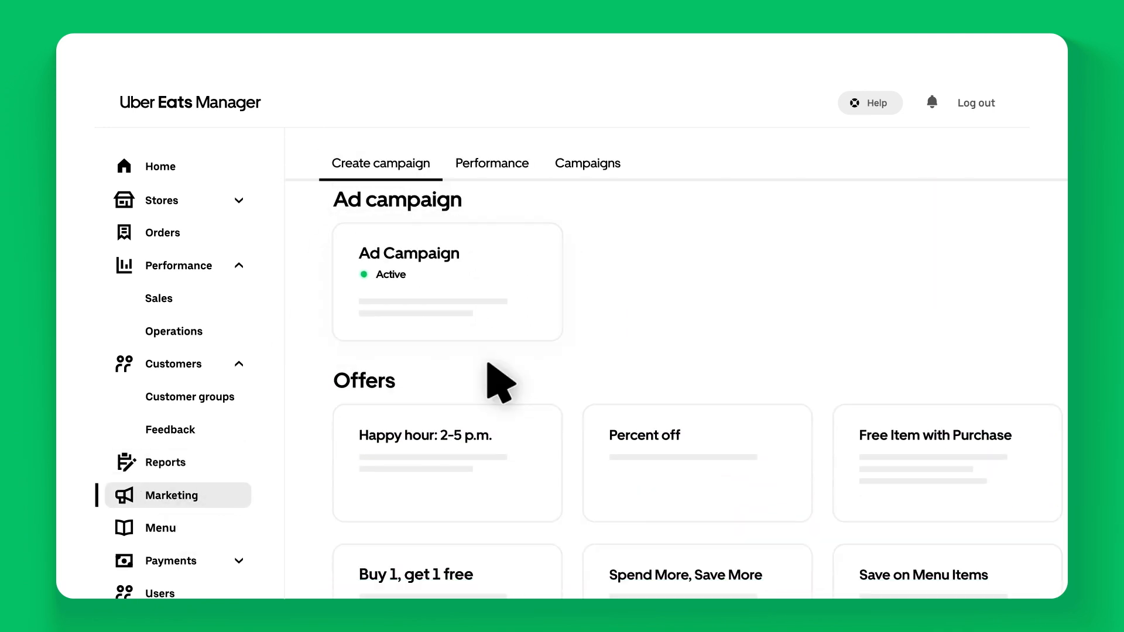
scroll("down", 3)
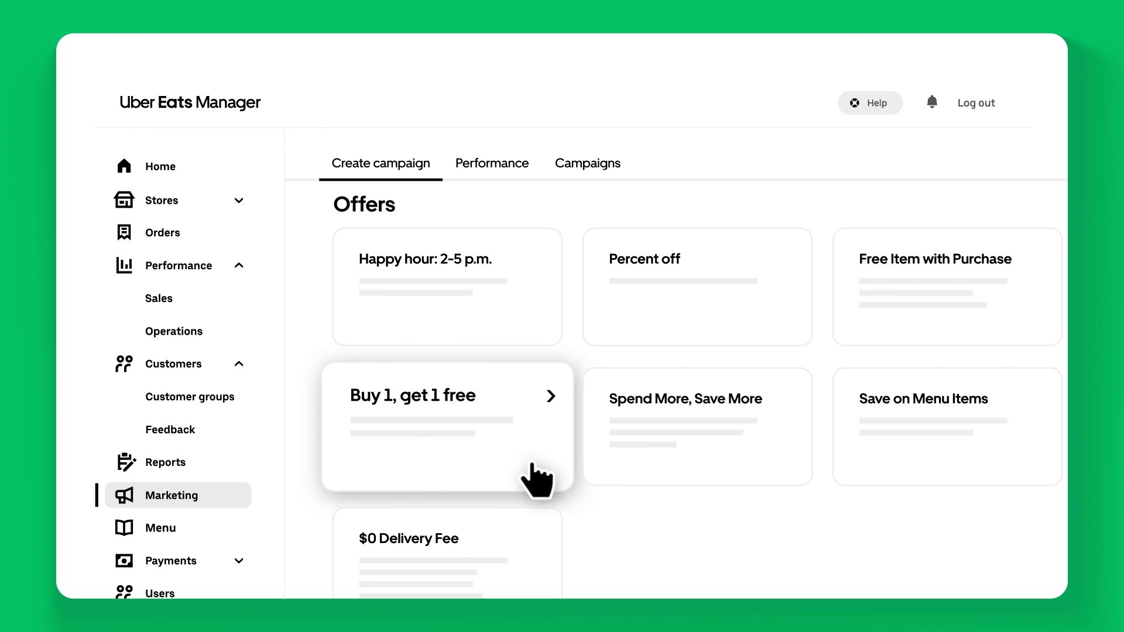
mouse_move(497, 480)
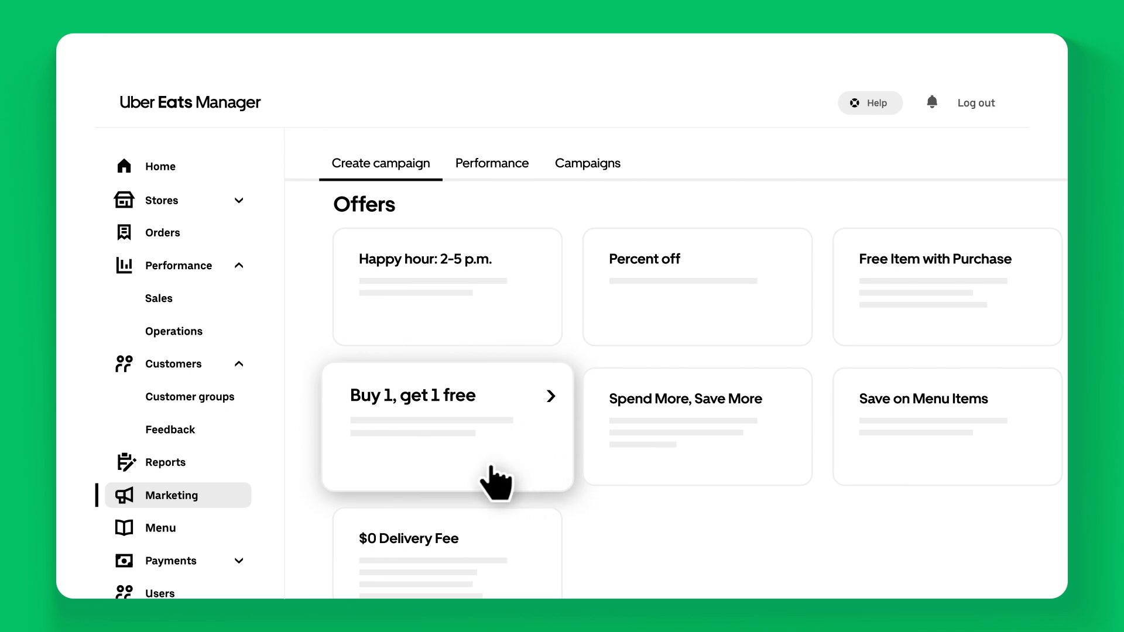
left_click(160, 528)
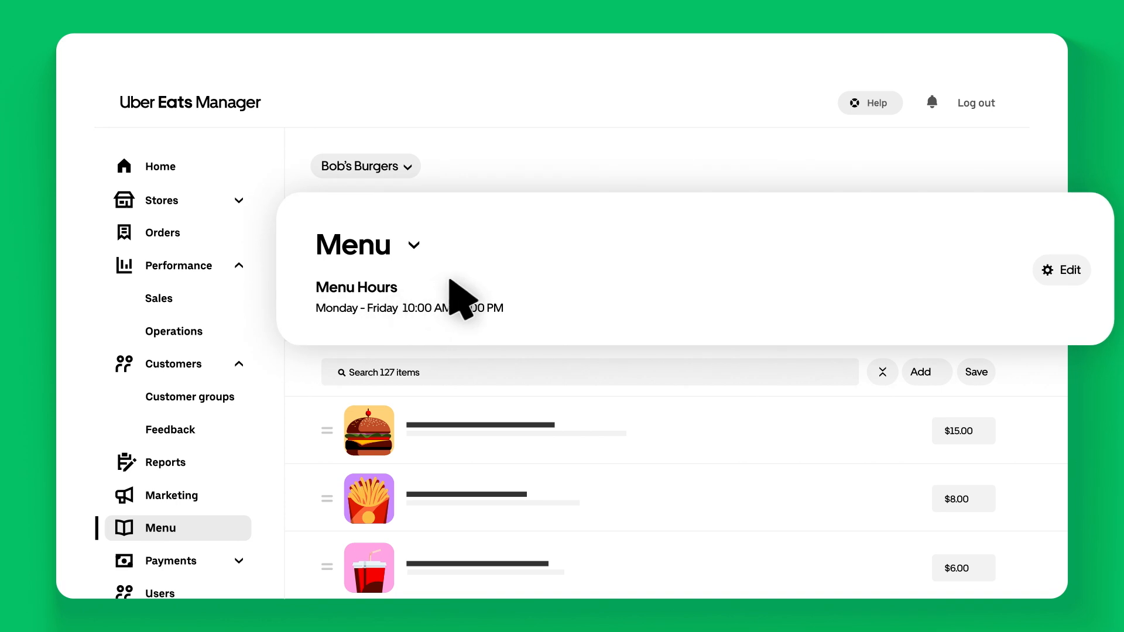
mouse_move(1073, 321)
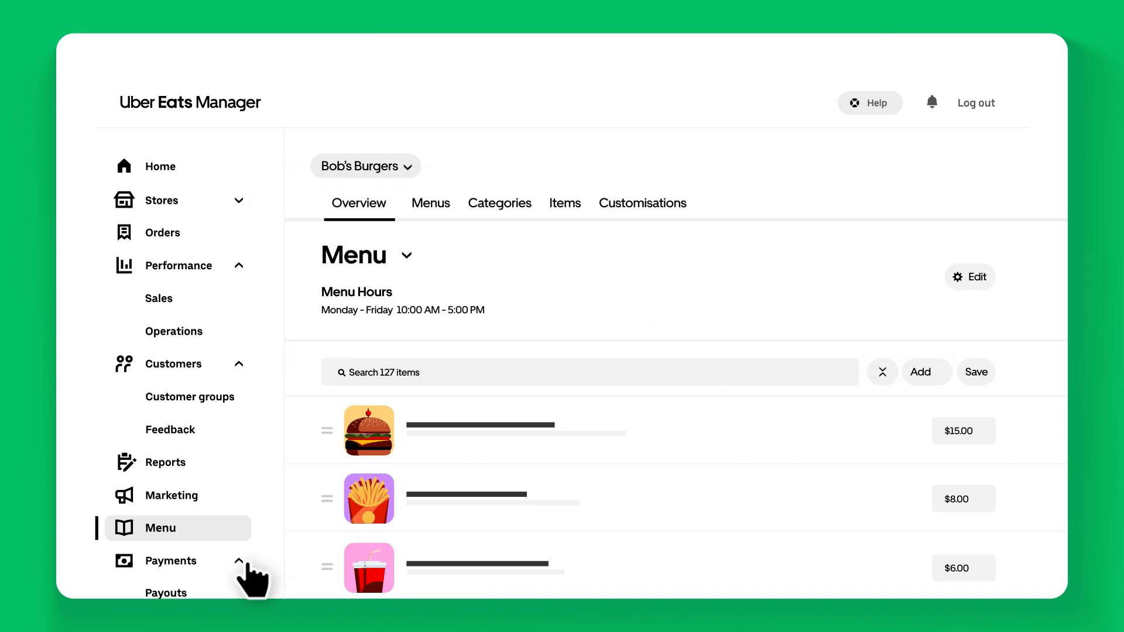
Review the payouts summary, scrolling through customer refunds and Uber fees
left_click(166, 592)
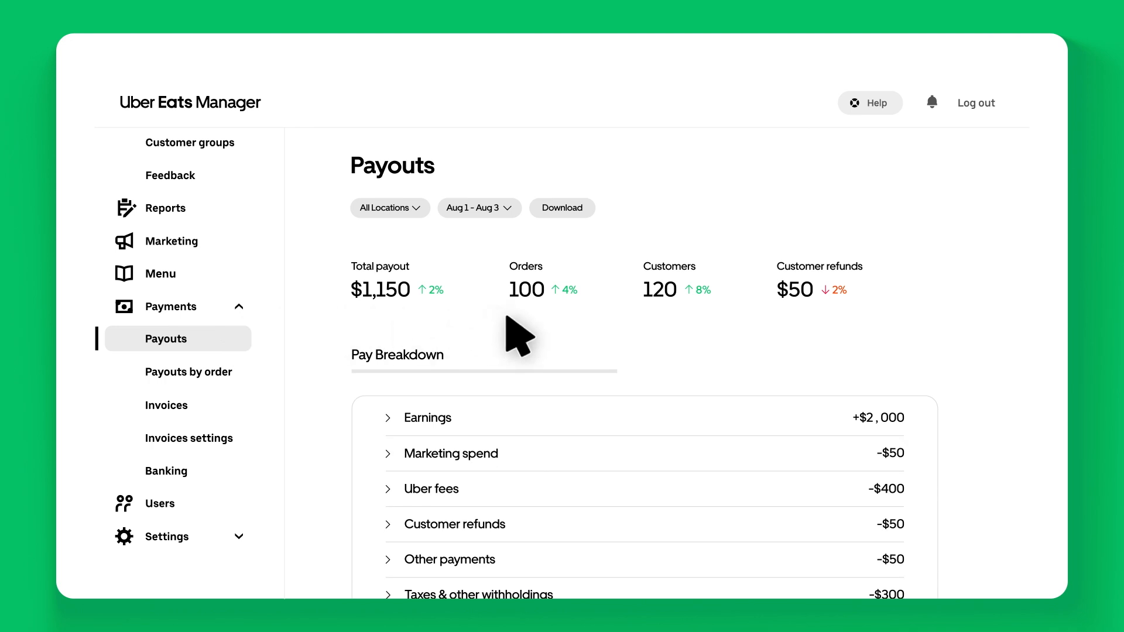
scroll("down", 3)
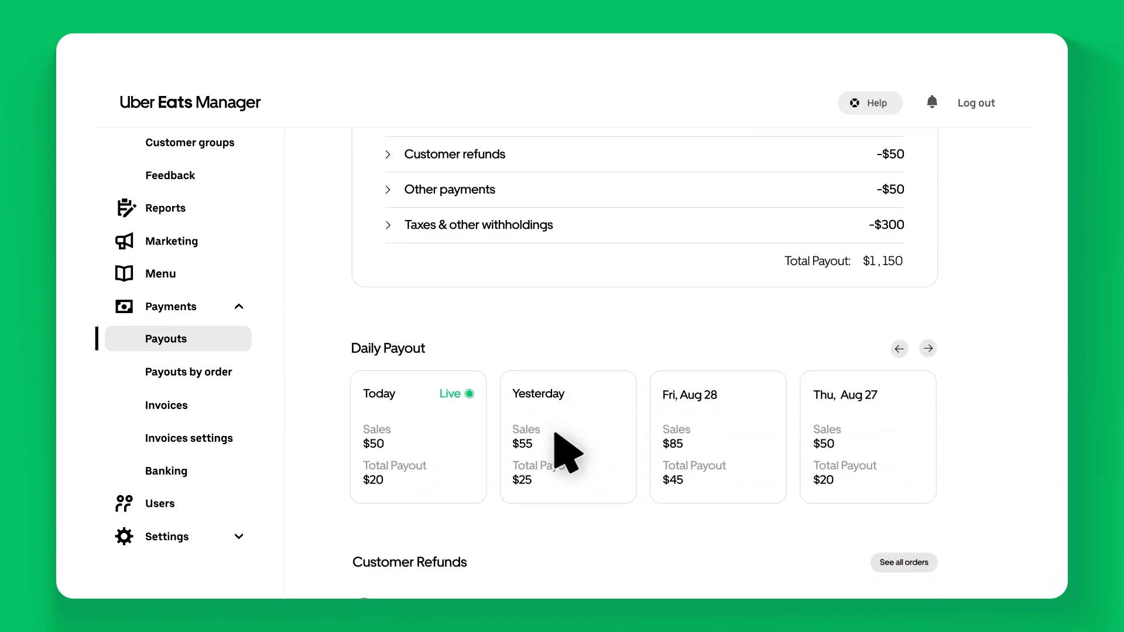
scroll("down", 3)
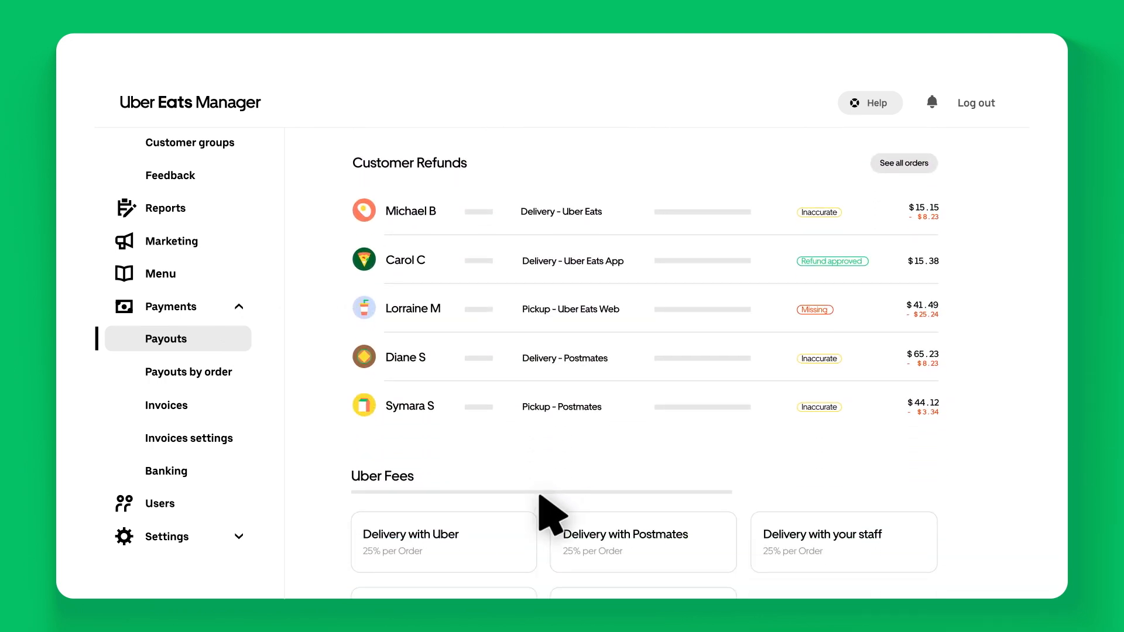
scroll("down", 3)
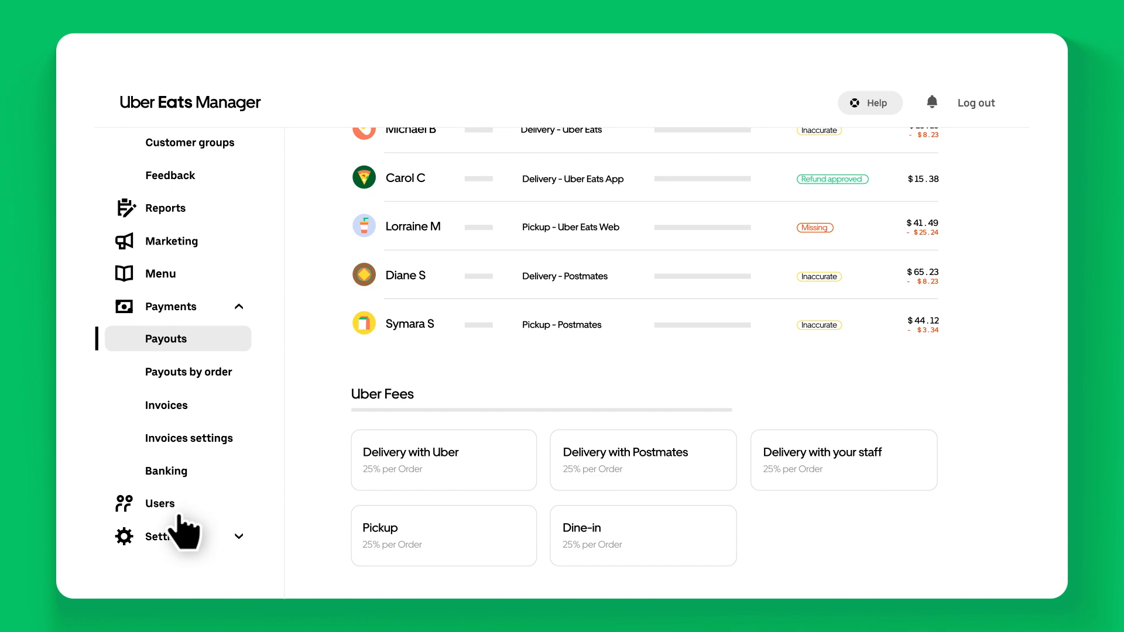
View the Bob's Burgers user list, then open General under Settings
left_click(160, 503)
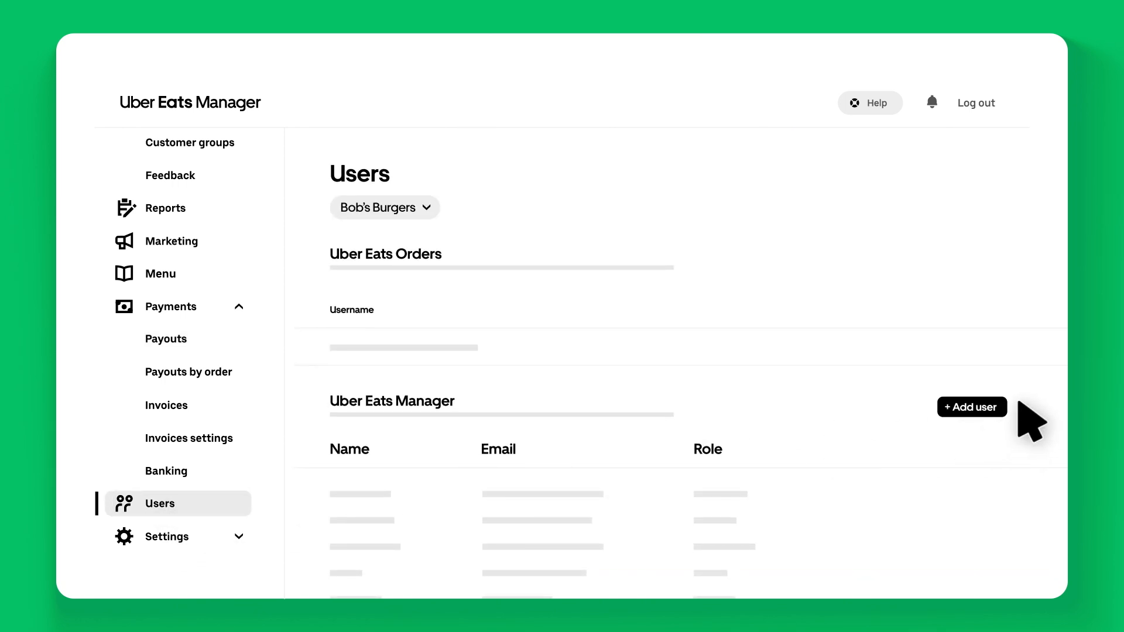
mouse_move(1027, 456)
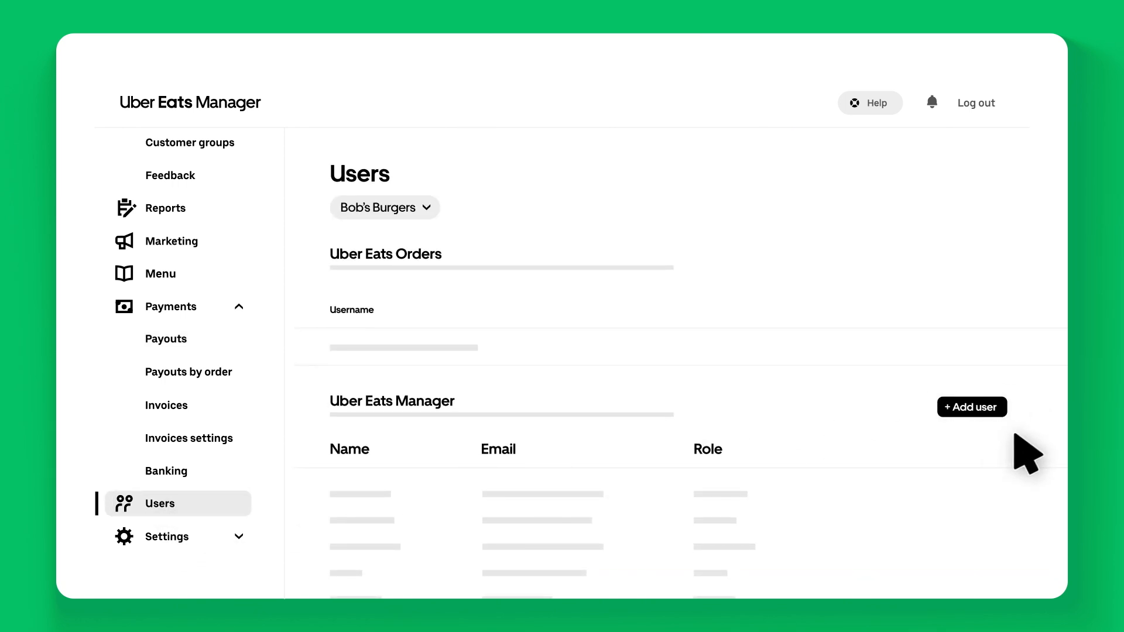
mouse_move(564, 505)
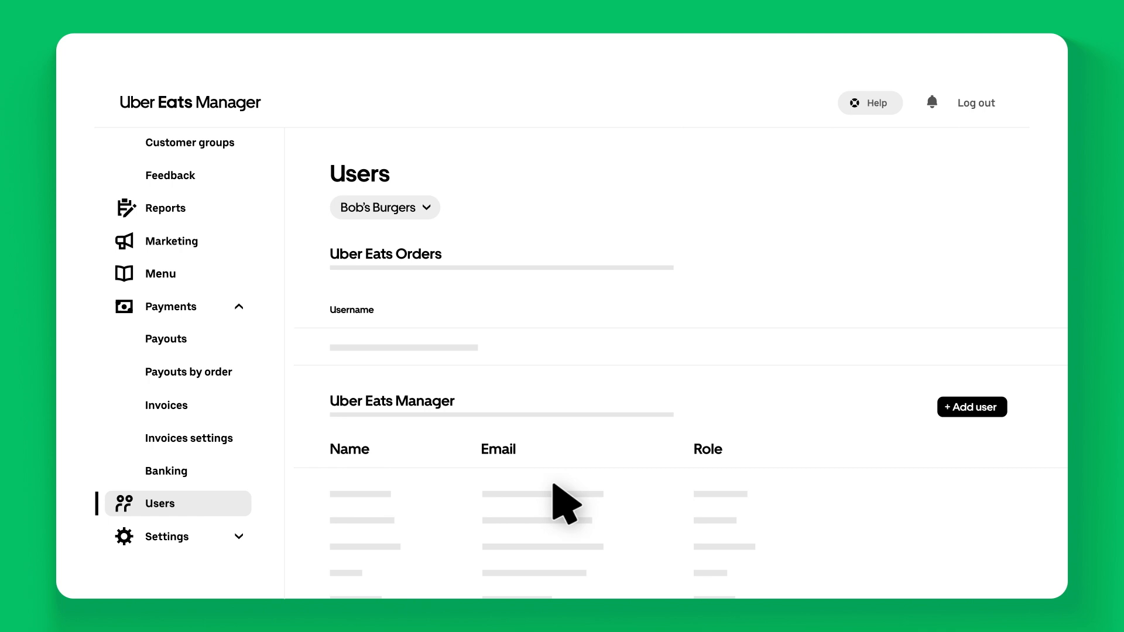
left_click(167, 536)
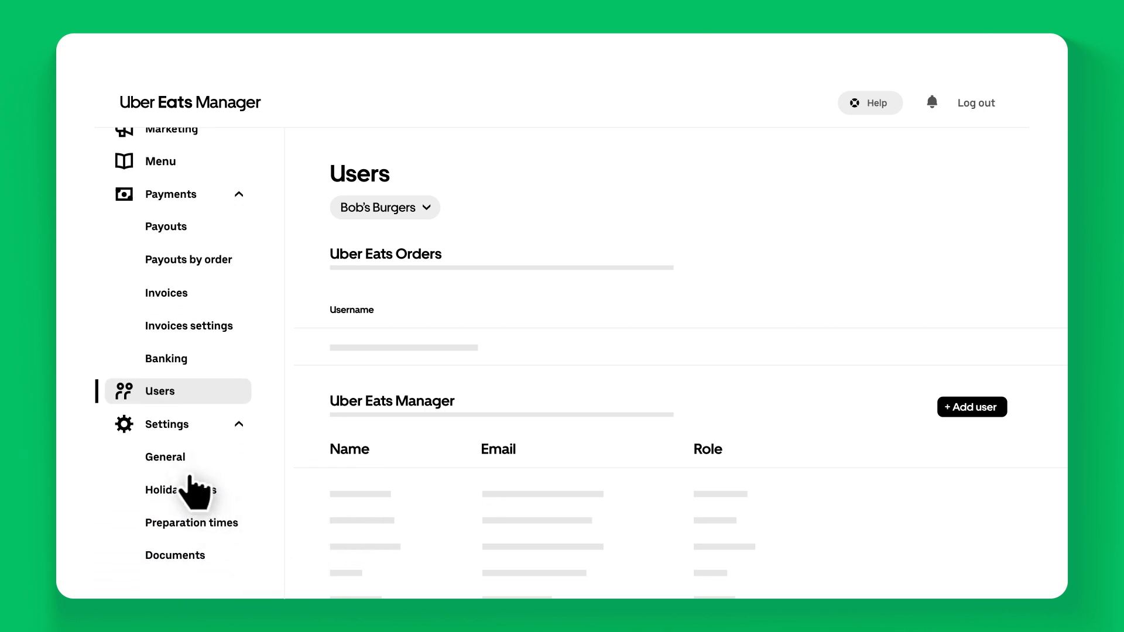
left_click(165, 457)
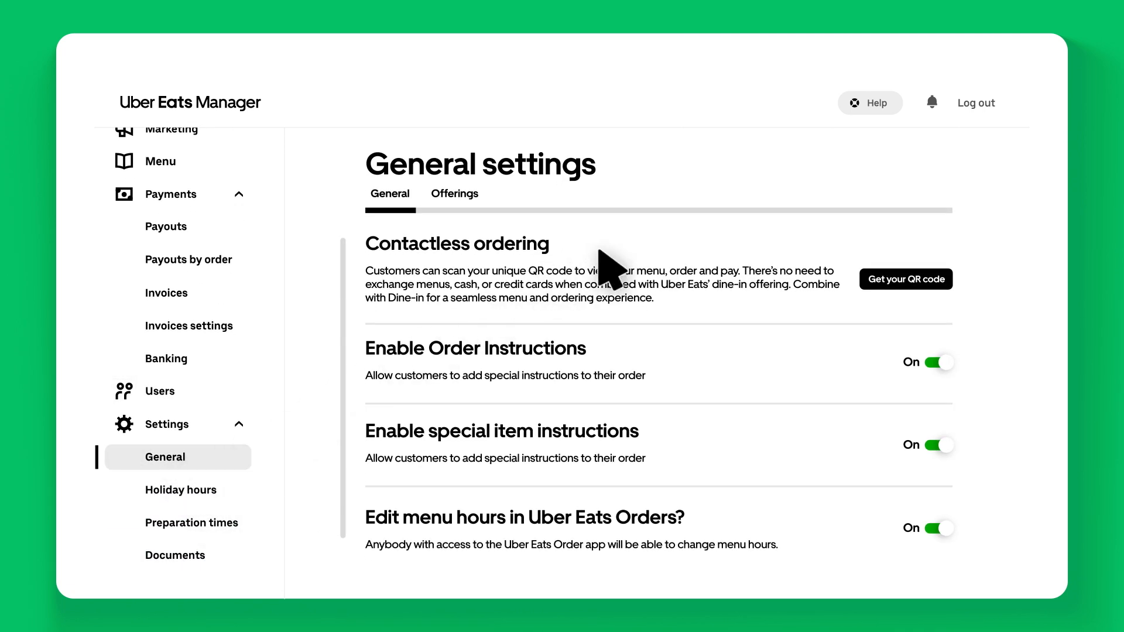
mouse_move(717, 541)
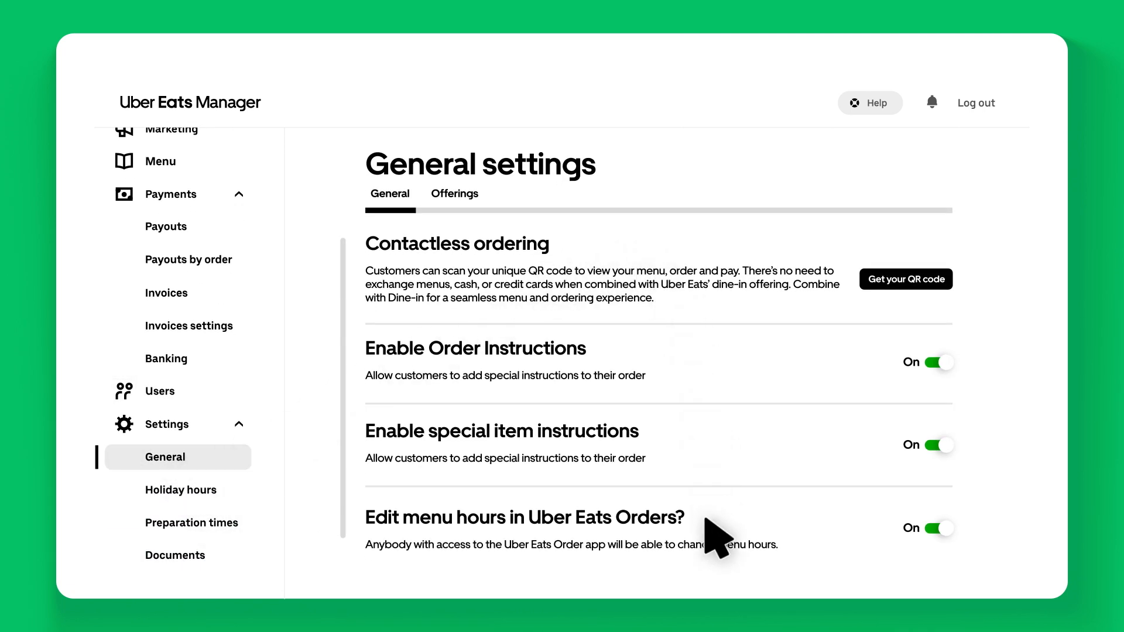